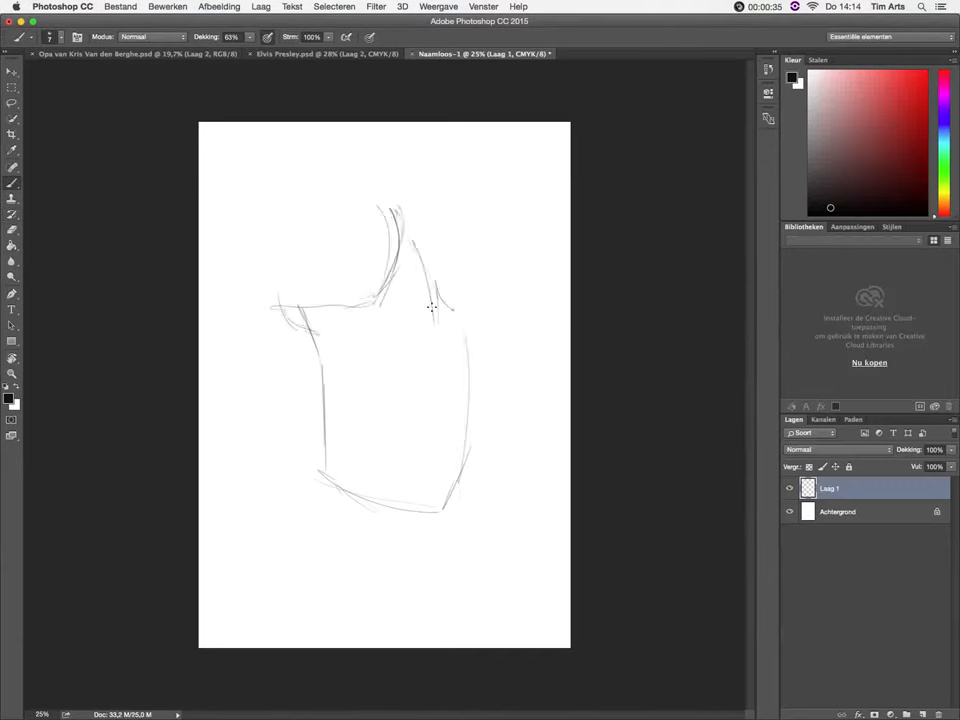
# Sketch the rough grey outline of the head and loose face lines on Laag 1
pyautogui.moveTo(380, 180); pyautogui.dragTo(440, 500)
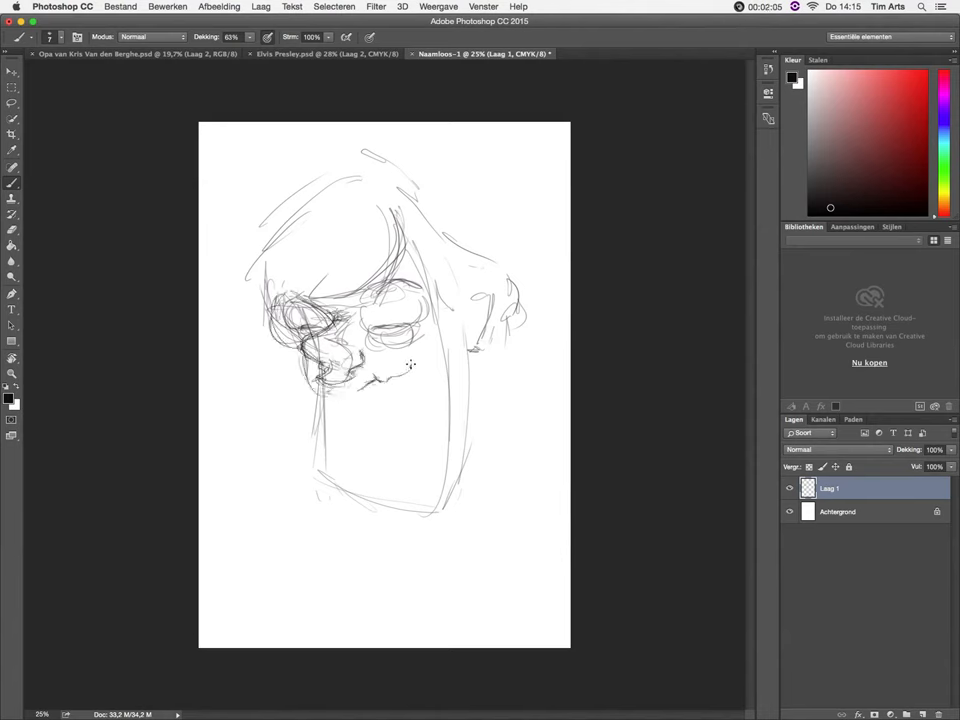
pyautogui.moveTo(340, 340); pyautogui.dragTo(390, 396)
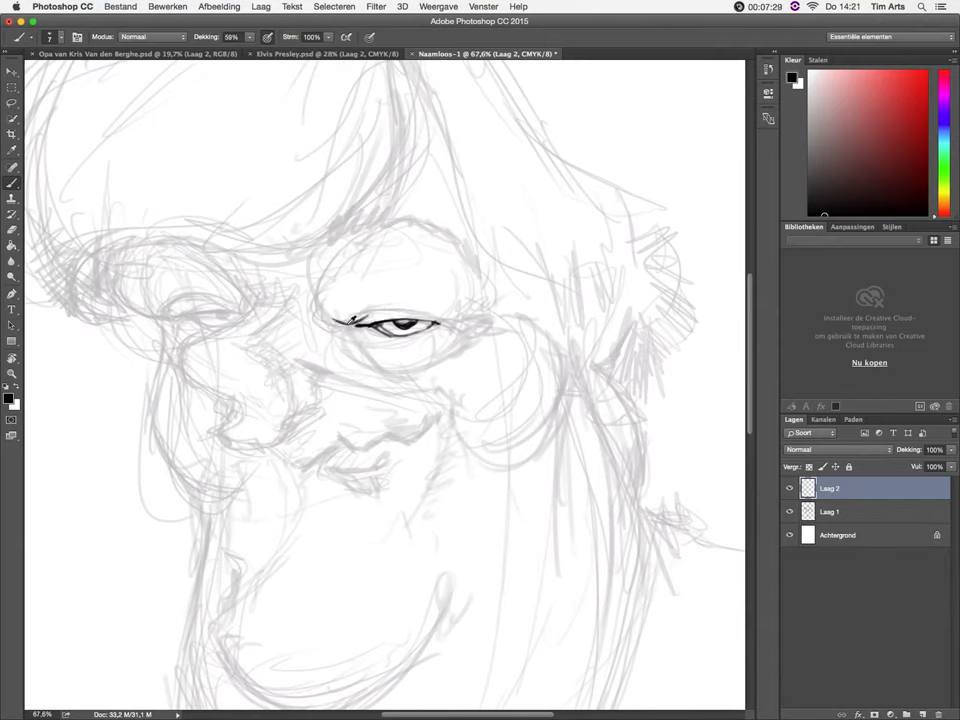
# Ink the right eye with its crease, the left eye and the nose bridge in black
pyautogui.moveTo(340, 320); pyautogui.dragTo(440, 318)
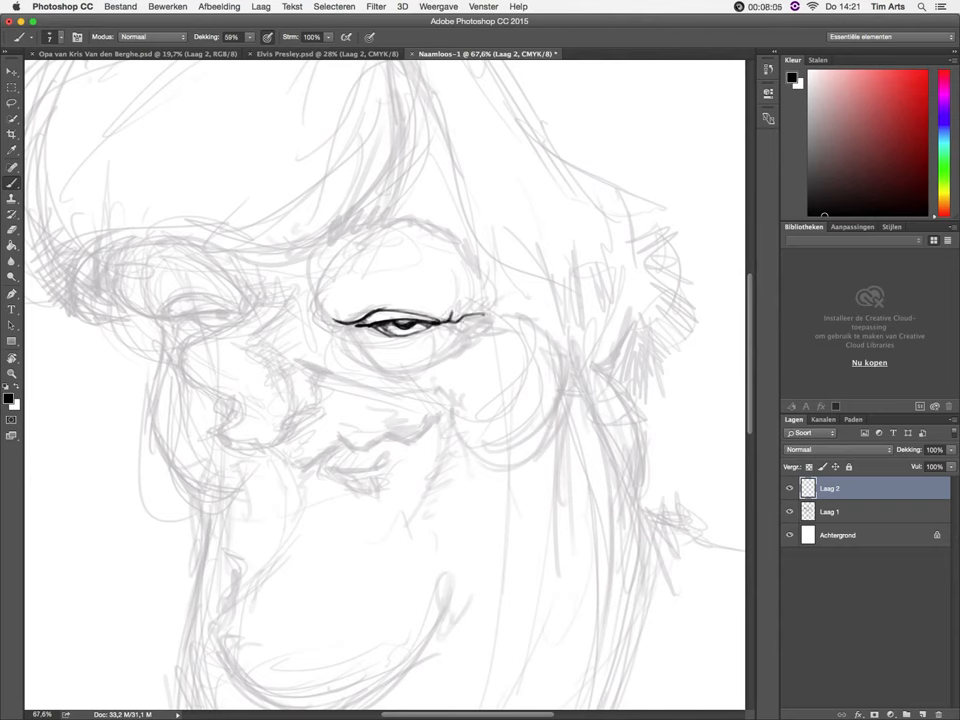
pyautogui.moveTo(440, 290); pyautogui.dragTo(490, 330)
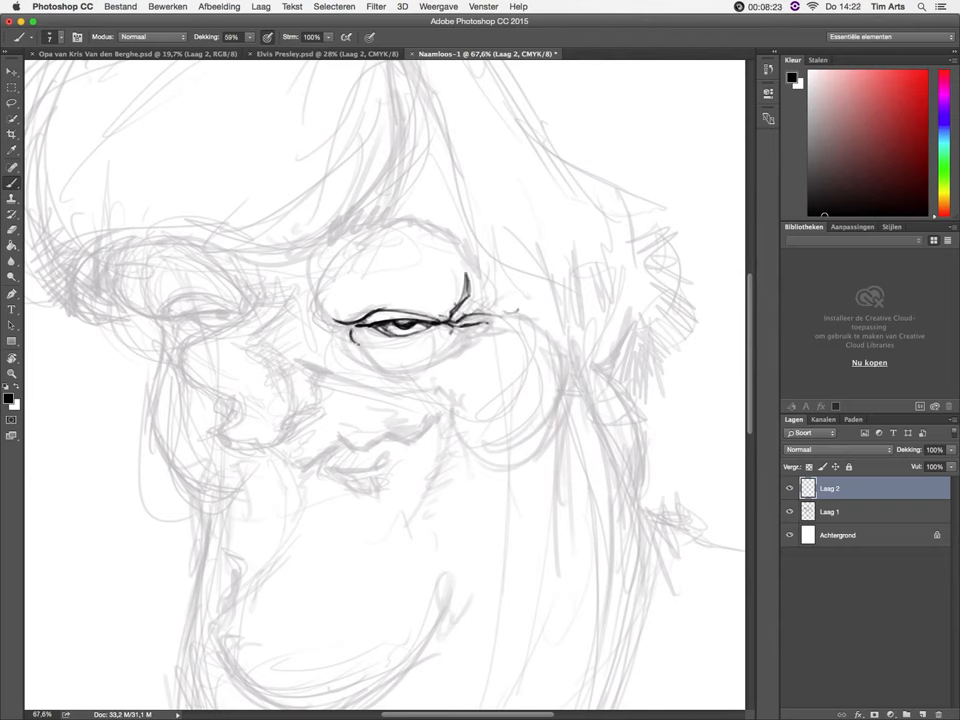
pyautogui.moveTo(340, 310); pyautogui.dragTo(450, 370)
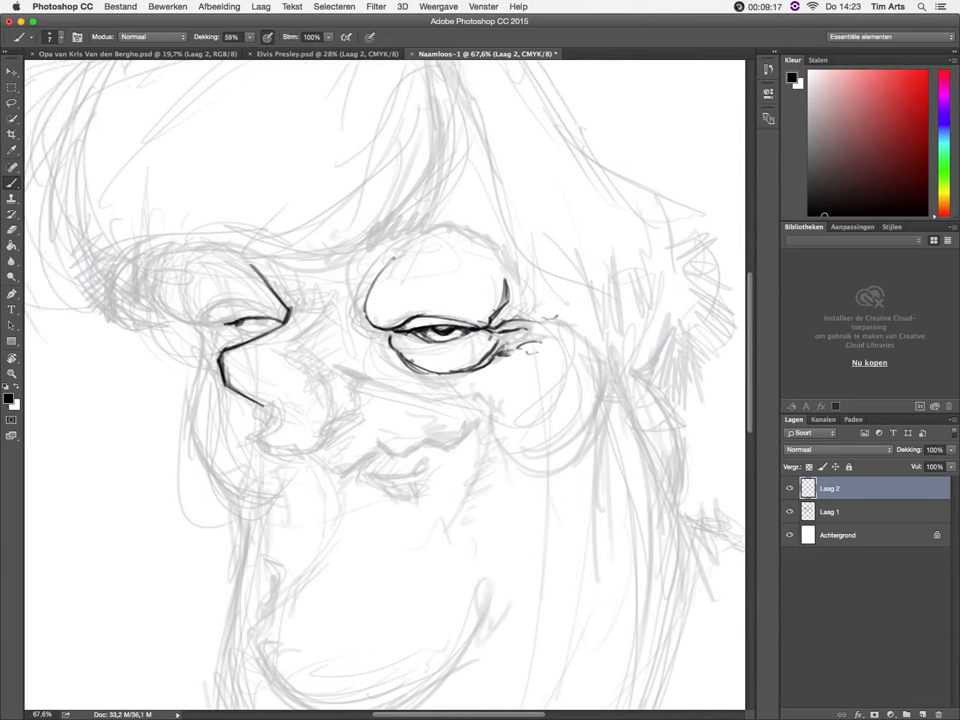
# Refine the ink around the eyes and add the eyebrows and brow wrinkles
pyautogui.moveTo(230, 320); pyautogui.dragTo(264, 330)
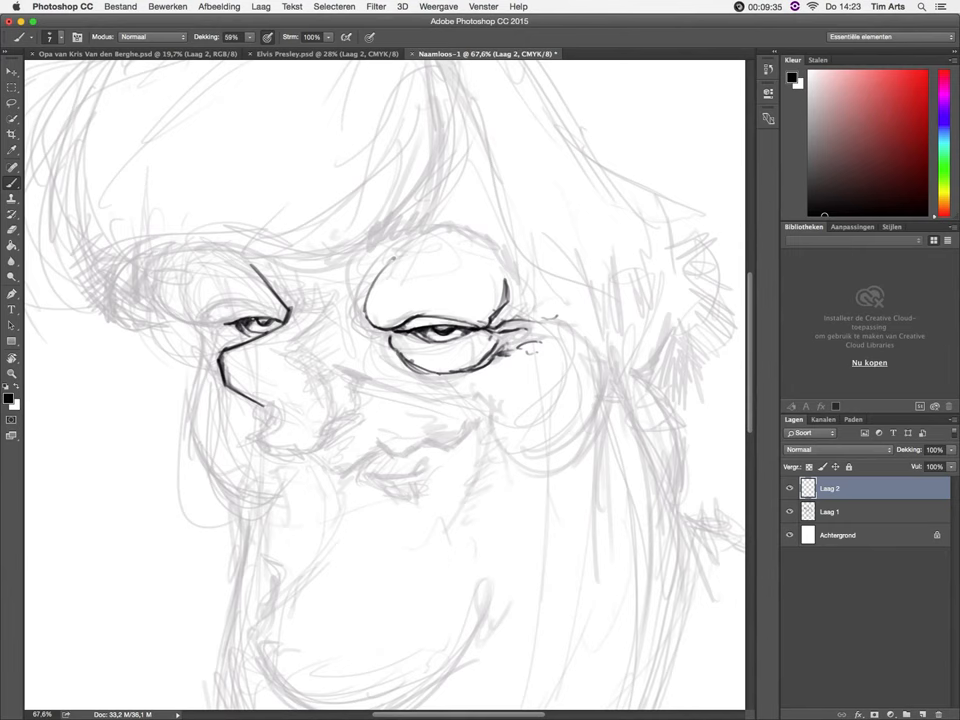
pyautogui.moveTo(216, 316); pyautogui.dragTo(290, 320)
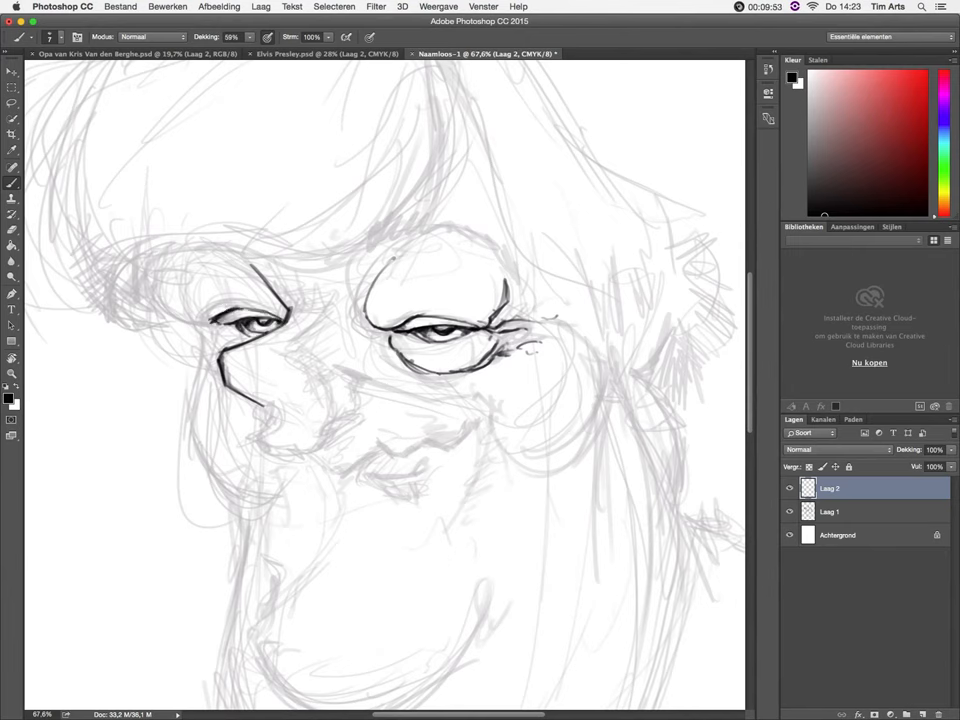
pyautogui.moveTo(240, 320); pyautogui.dragTo(290, 330)
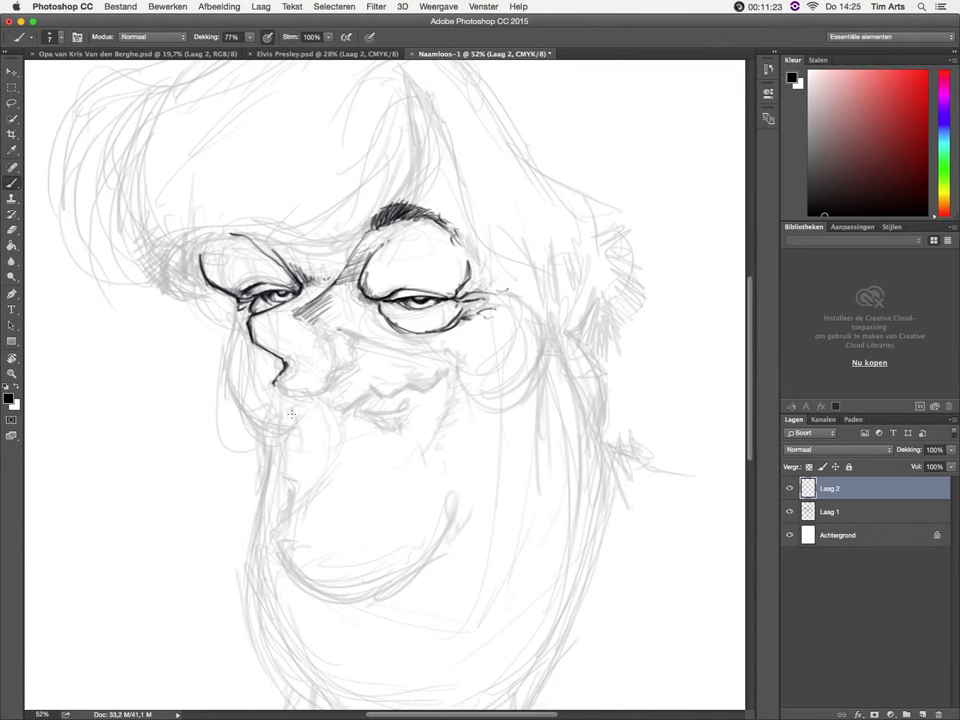
# Ink the nose and cheek contours, the neck line and hatched shading along the jaw and chin
pyautogui.moveTo(270, 360); pyautogui.dragTo(320, 400)
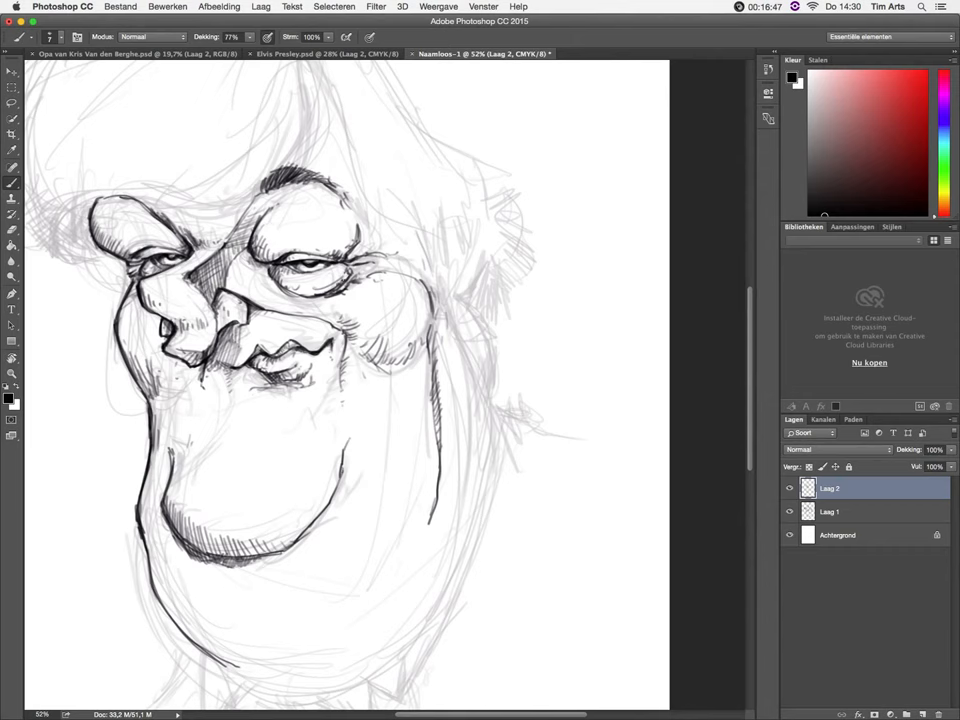
pyautogui.moveTo(460, 330); pyautogui.dragTo(464, 510)
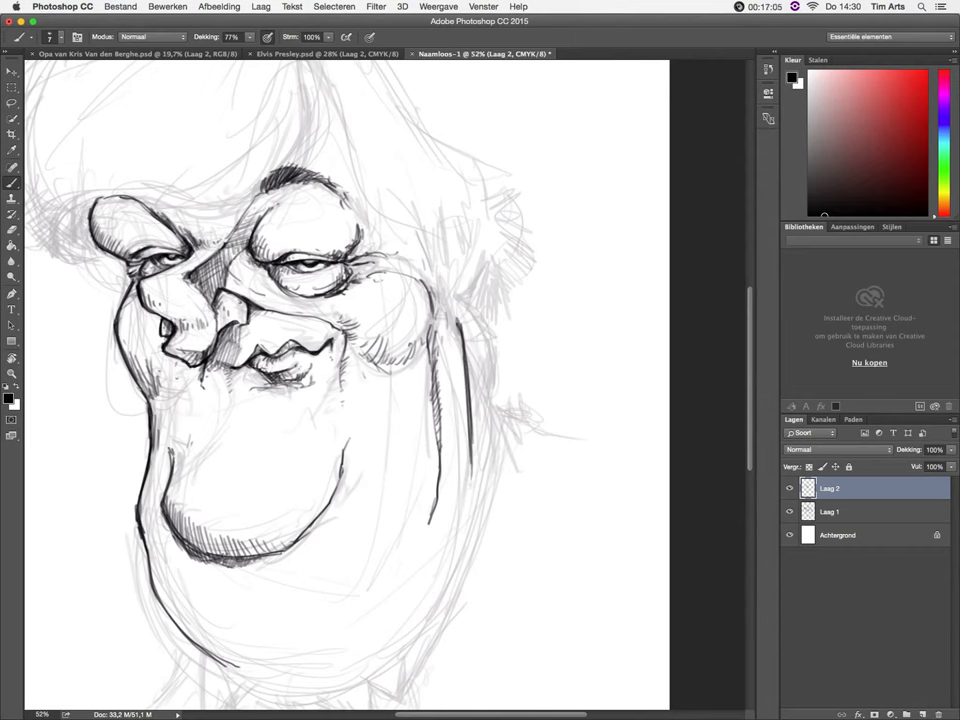
pyautogui.moveTo(490, 250); pyautogui.dragTo(470, 430)
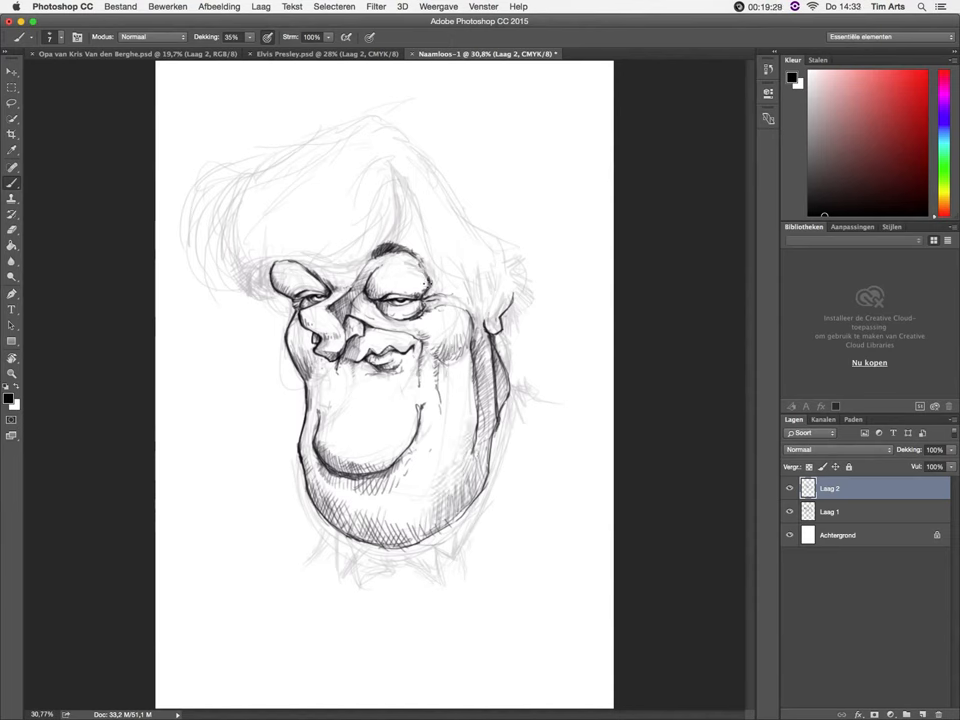
# Ink the hair outline with strands over the forehead and fill it solid black
pyautogui.moveTo(260, 290); pyautogui.dragTo(390, 160)
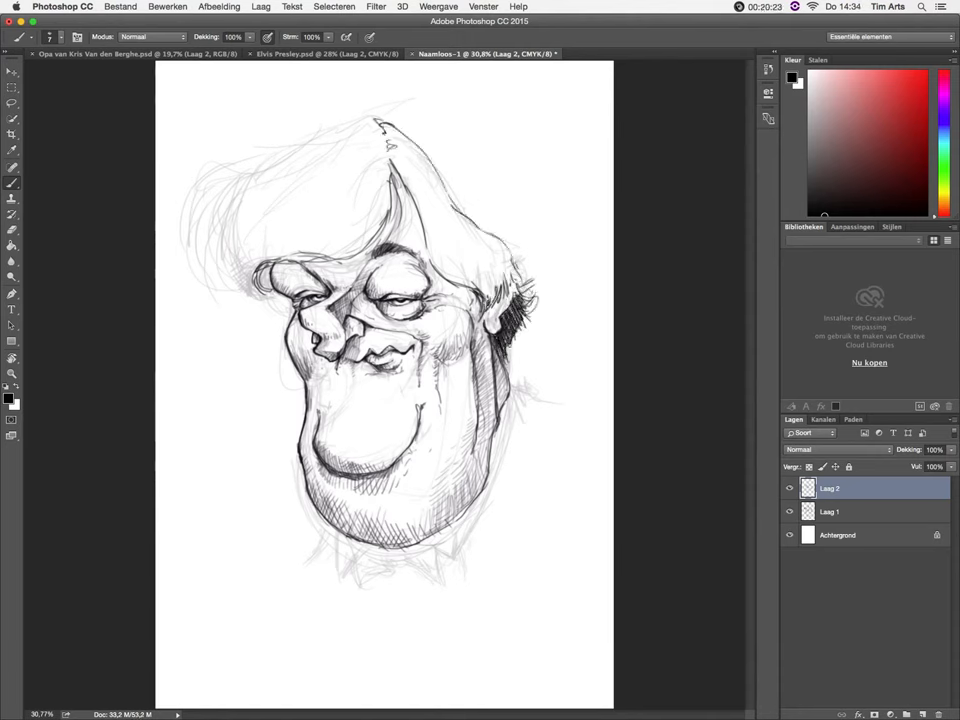
pyautogui.moveTo(400, 144); pyautogui.dragTo(490, 290)
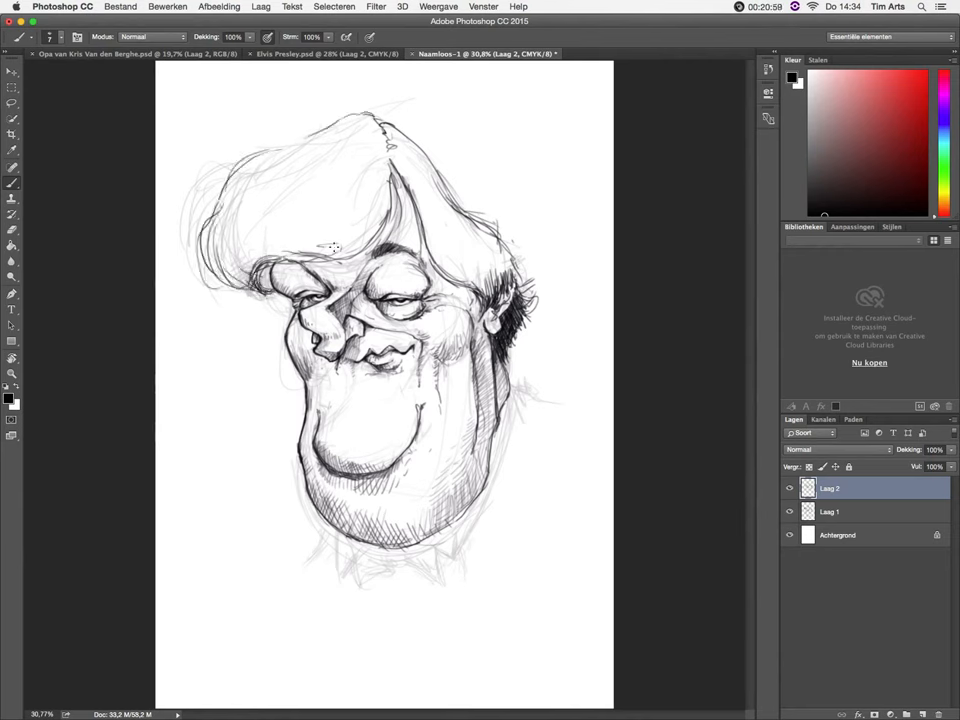
pyautogui.moveTo(400, 130); pyautogui.dragTo(450, 280)
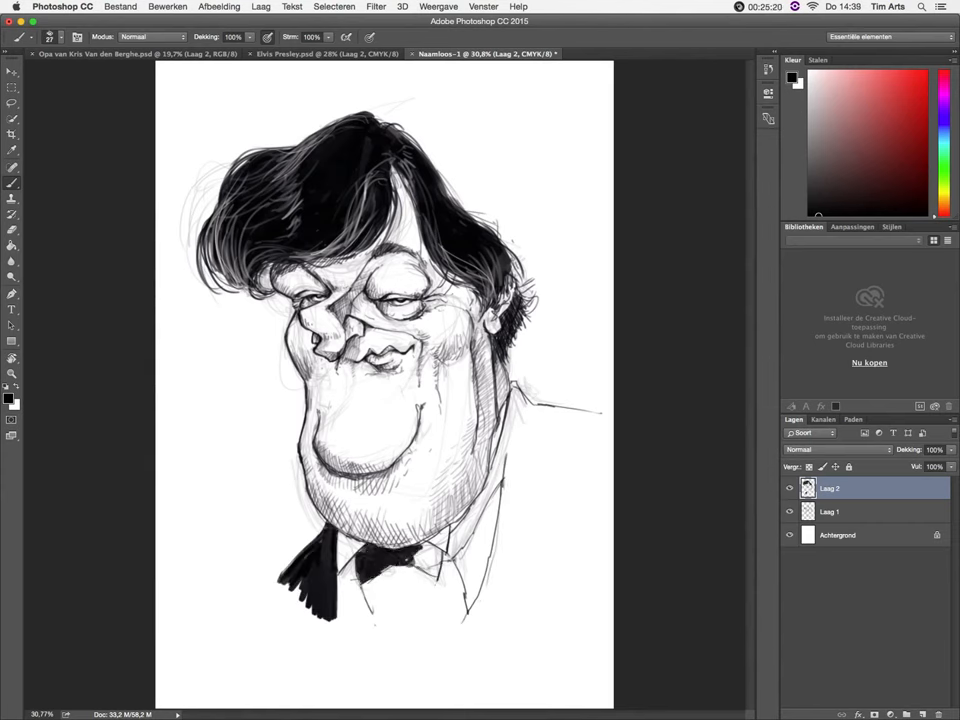
# Ink the tuxedo jacket and bow tie solid black, then crop the page to a rectangle around the drawing
pyautogui.moveTo(470, 450); pyautogui.dragTo(450, 640)
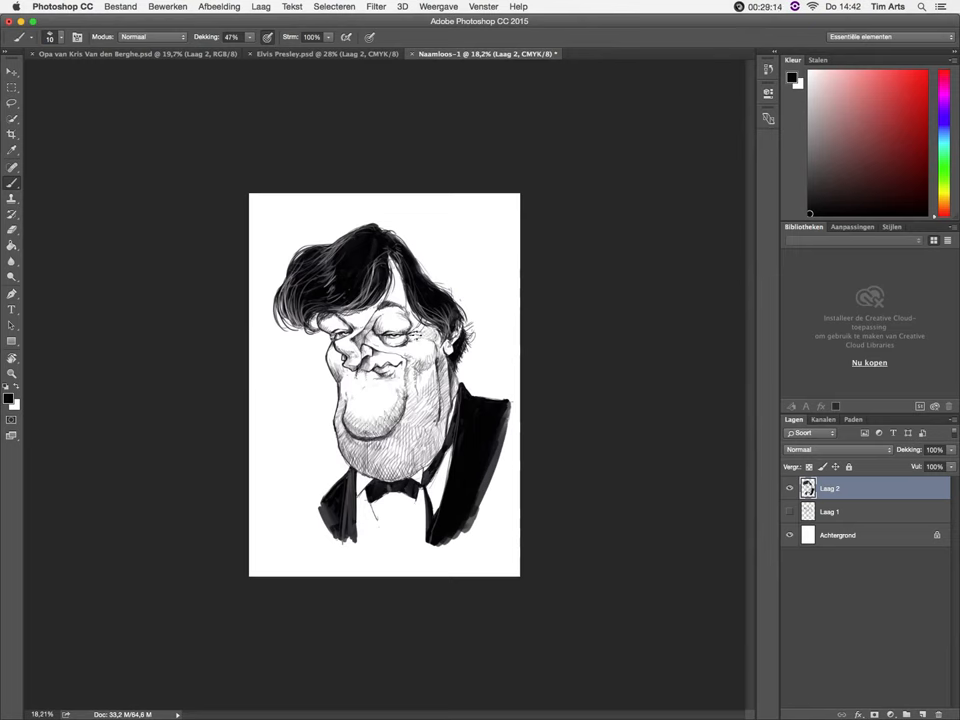
pyautogui.moveTo(264, 222); pyautogui.dragTo(410, 510)
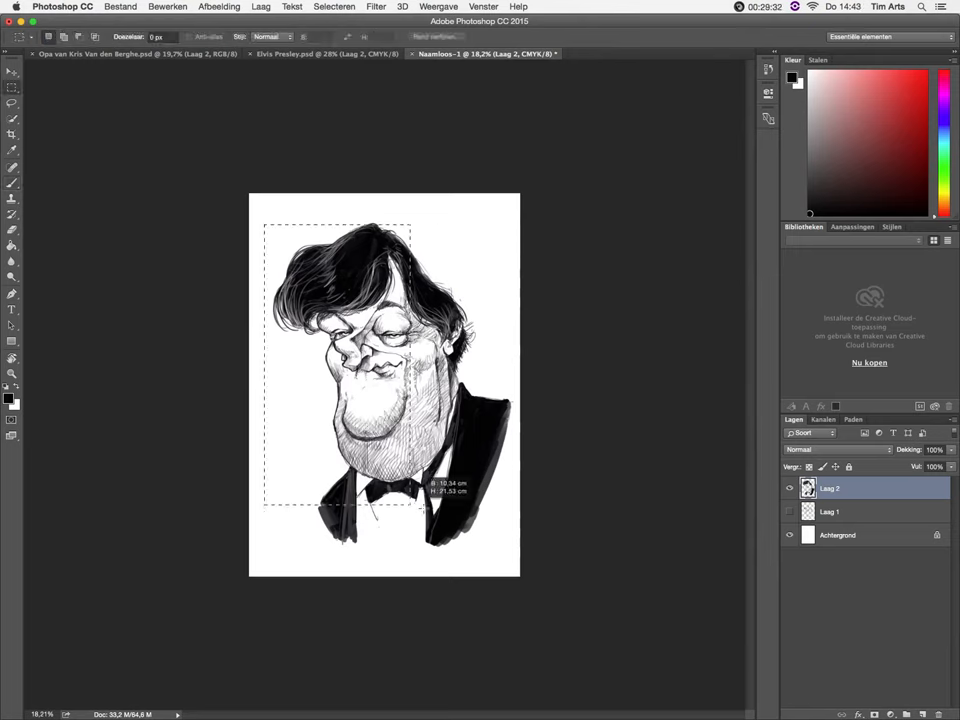
pyautogui.click(220, 8)
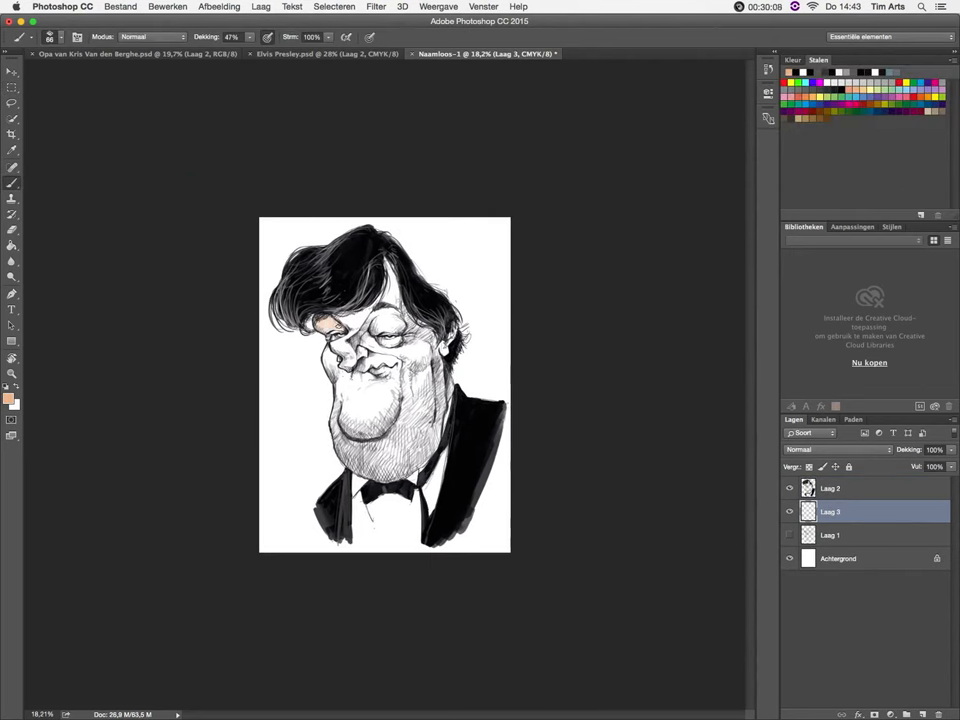
# Choose a light skin-tone swatch and fine-tune its hue for colouring the face
pyautogui.click(336, 336)
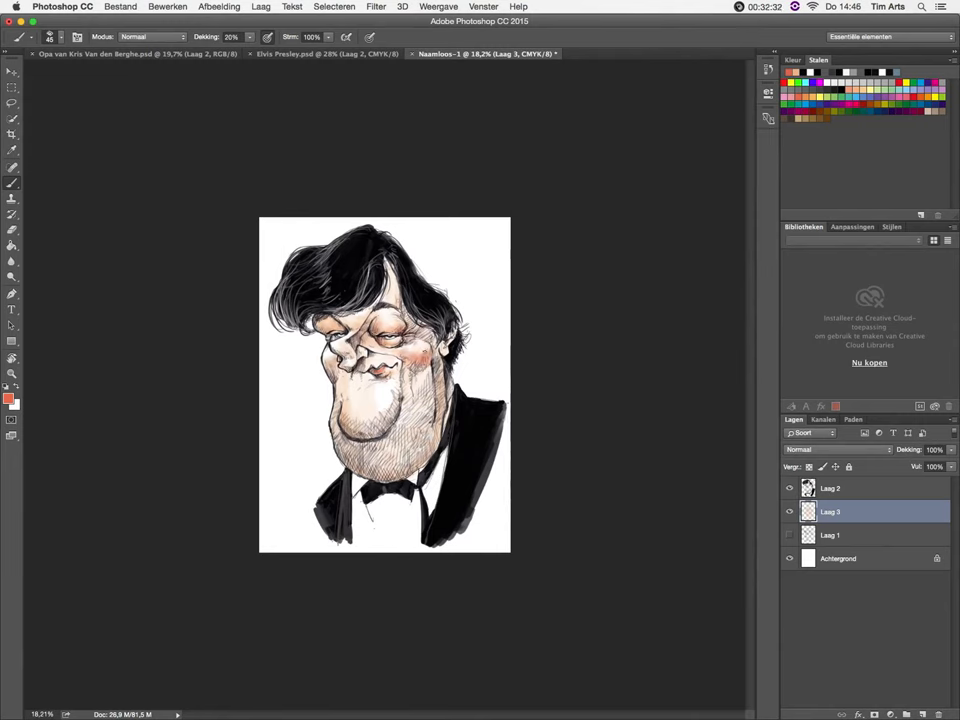
pyautogui.click(792, 60)
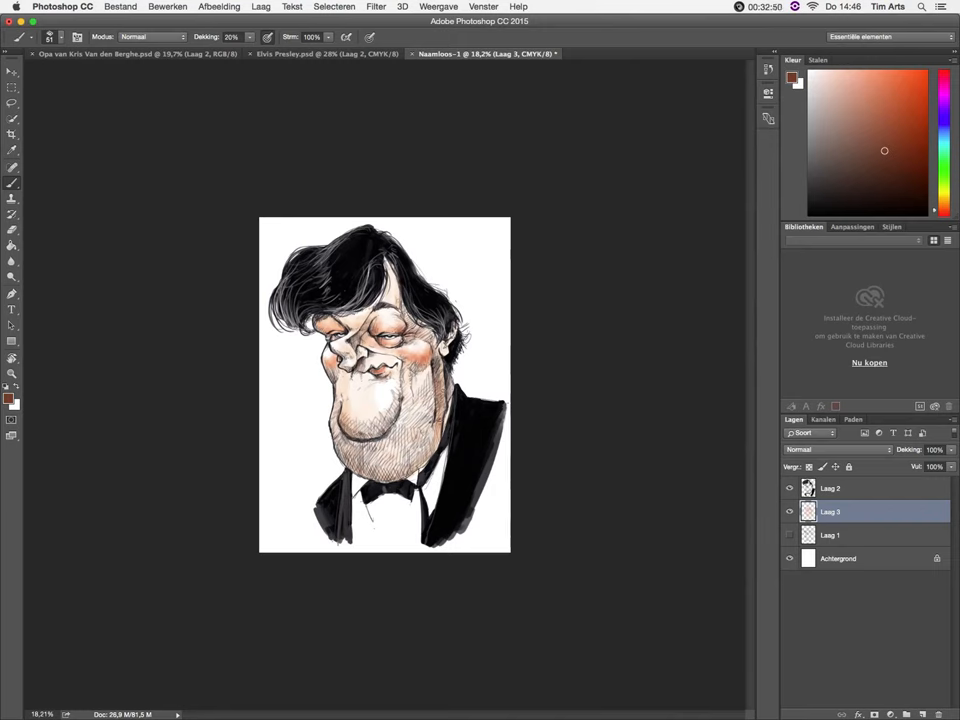